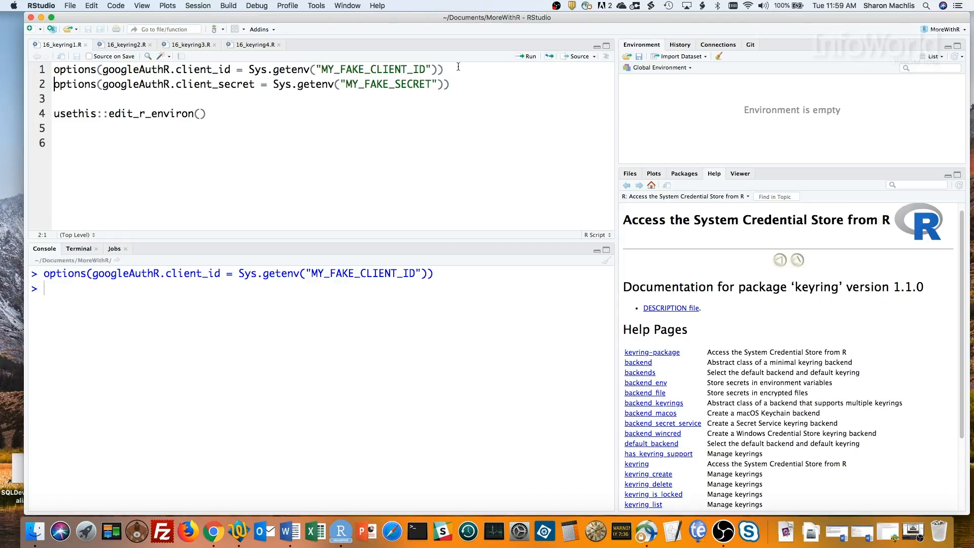
Run the options line setting the googleAuthR client secret from its environment variable
left_click(527, 56)
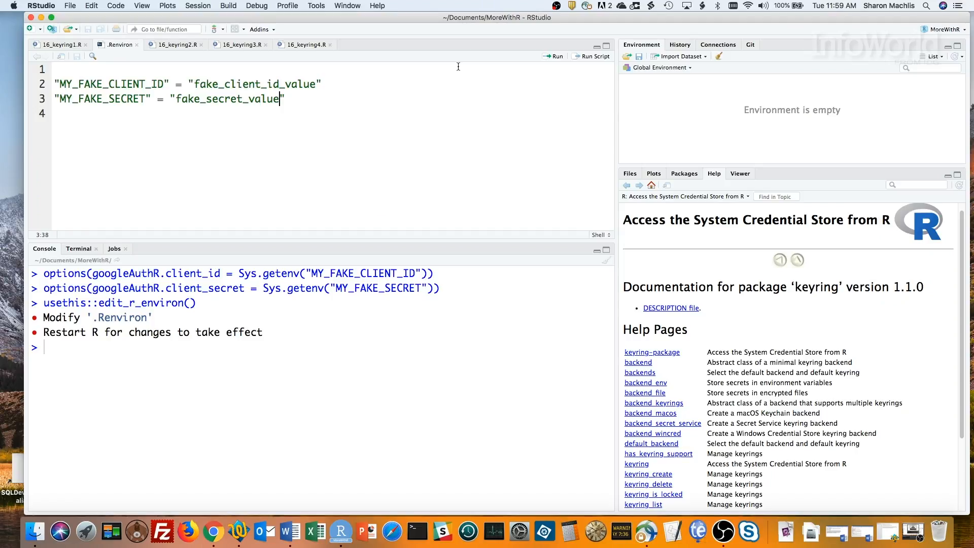
In 16_keyring2.R, load keyring and key_set MY_FAKE_CLIENT_ID and MY_FAKE_SECRET
left_click(175, 44)
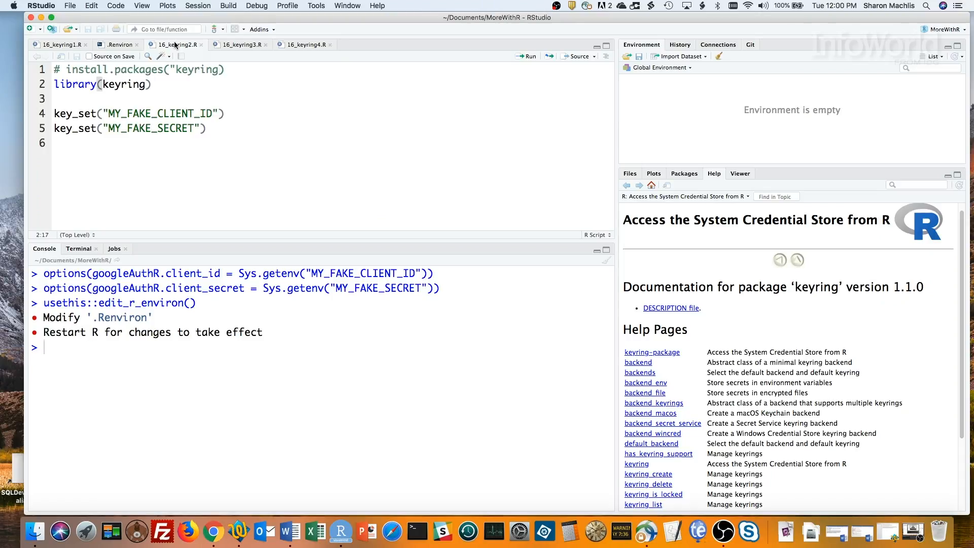
left_click(528, 55)
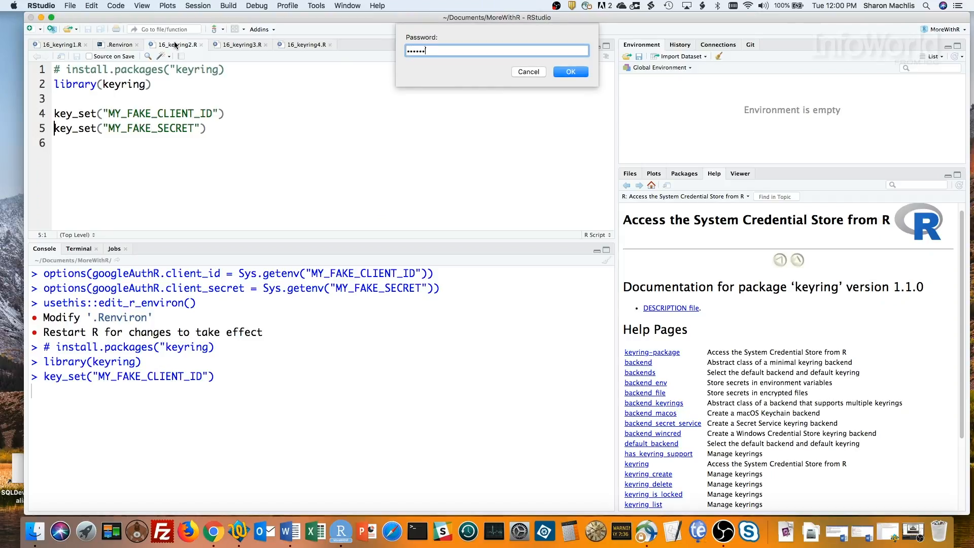
left_click(569, 72)
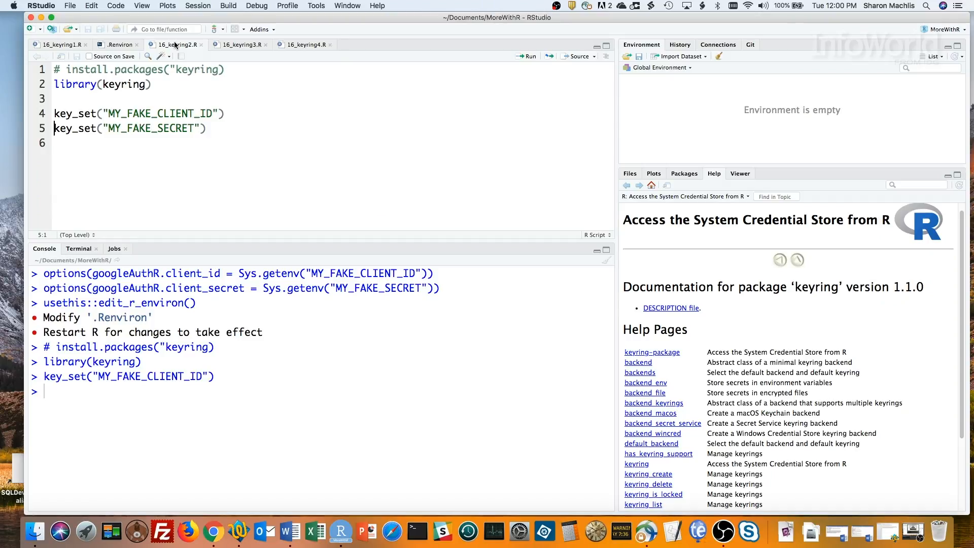
left_click(529, 55)
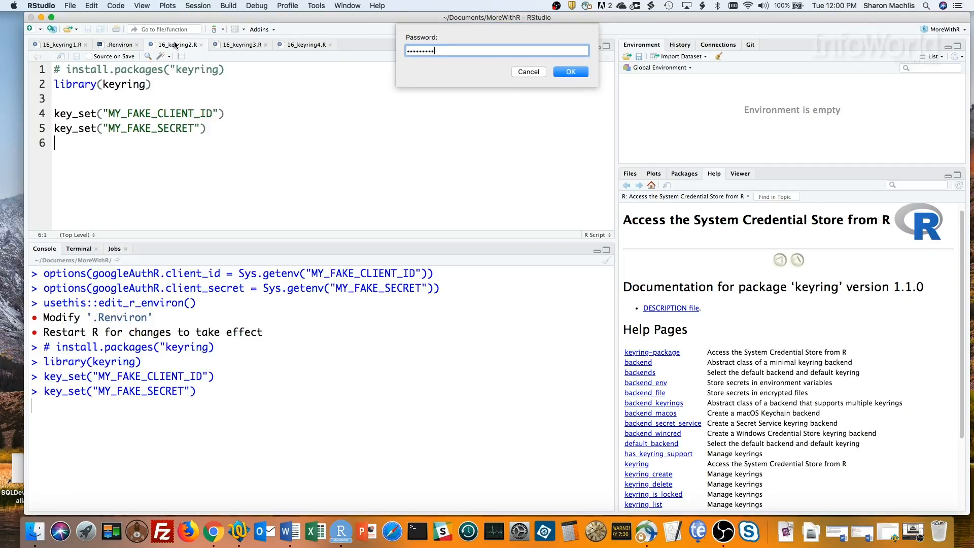
left_click(569, 71)
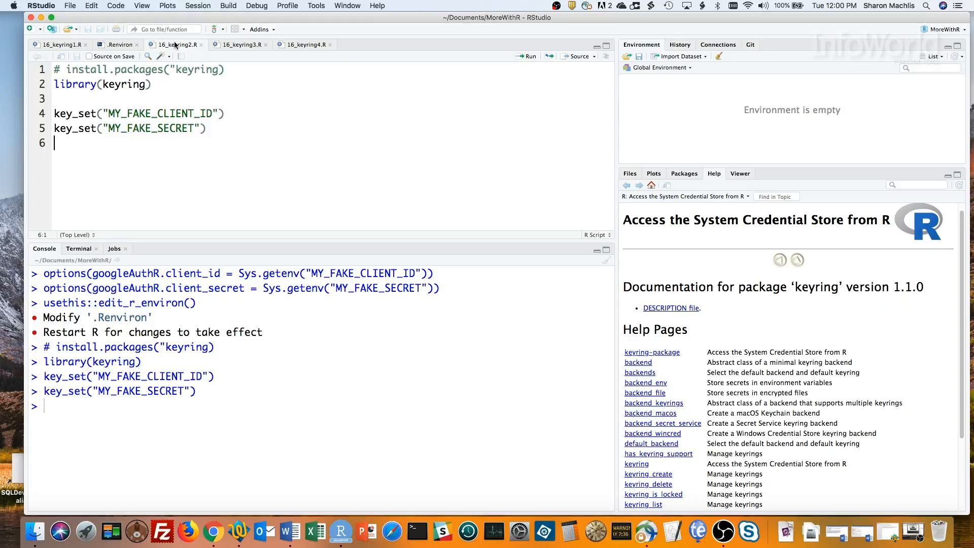
Run the 16_keyring3.R key_get options lines so googleAuthR.client_id prints 'my fake id'
left_click(240, 44)
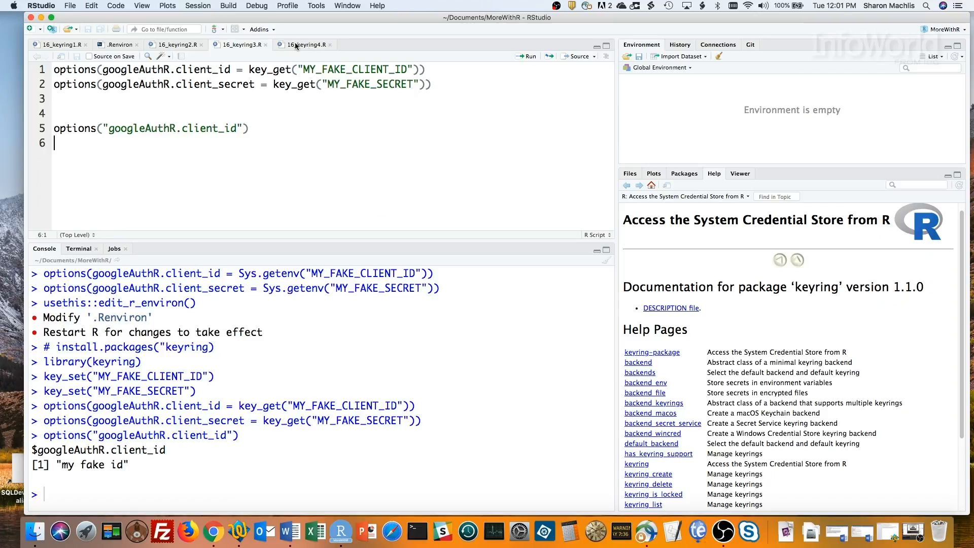
left_click(304, 45)
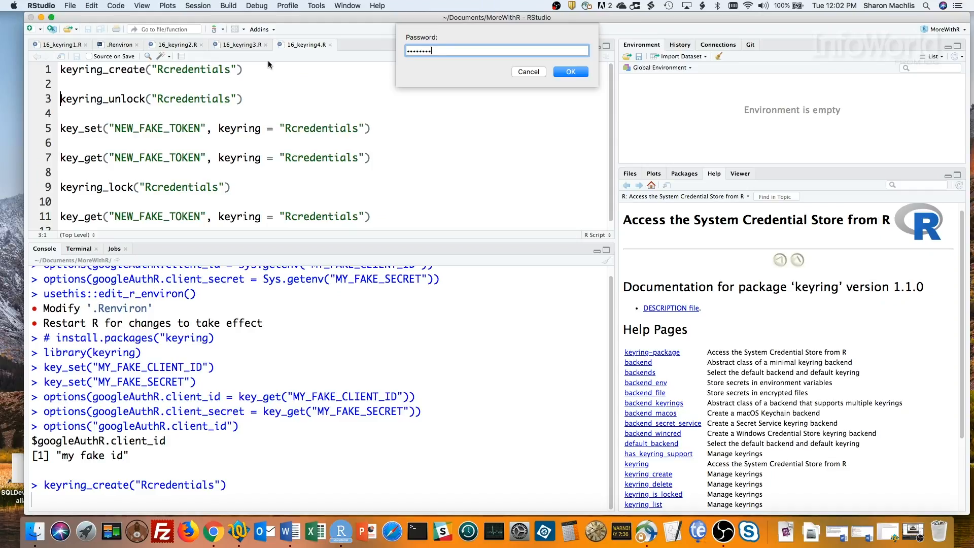
Create the Rcredentials keyring with a password and unlock it
left_click(569, 71)
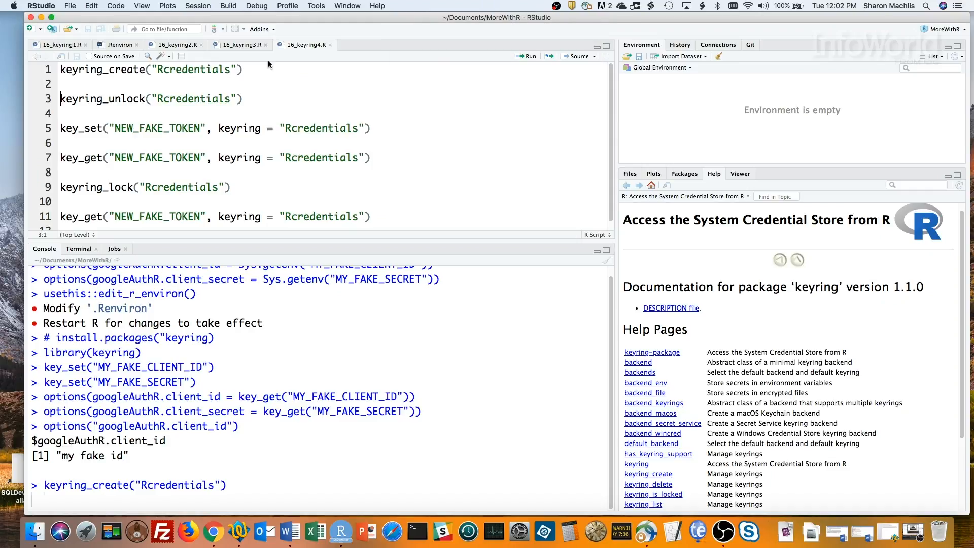
key("Return")
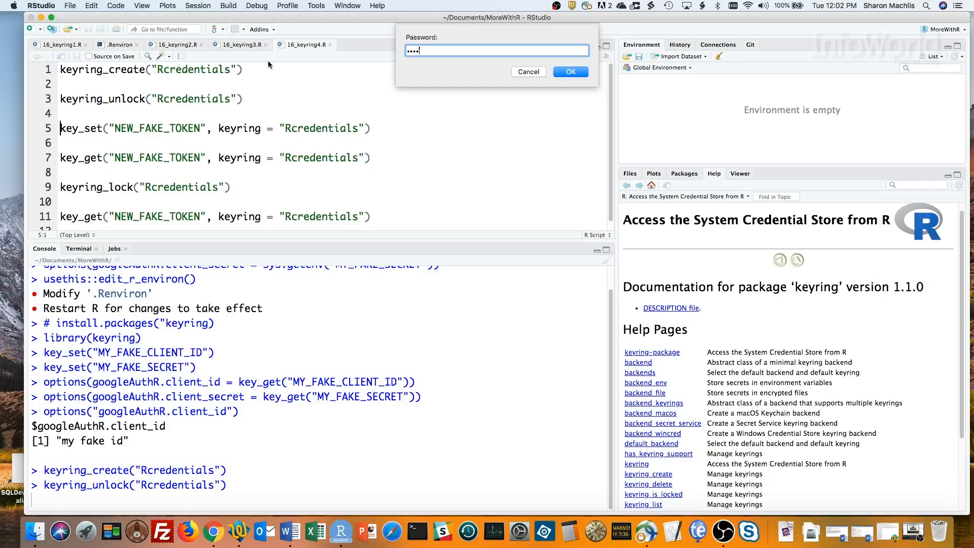
type("password")
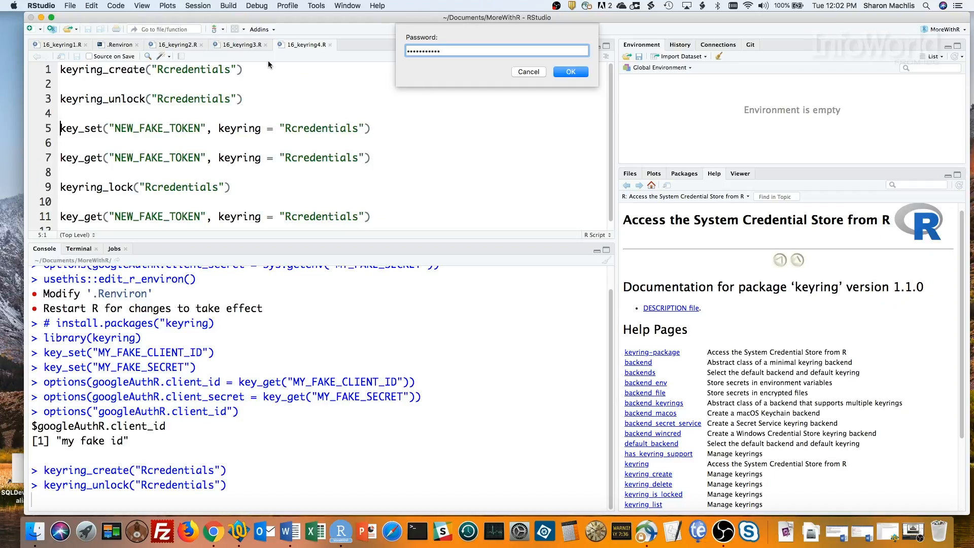
left_click(570, 72)
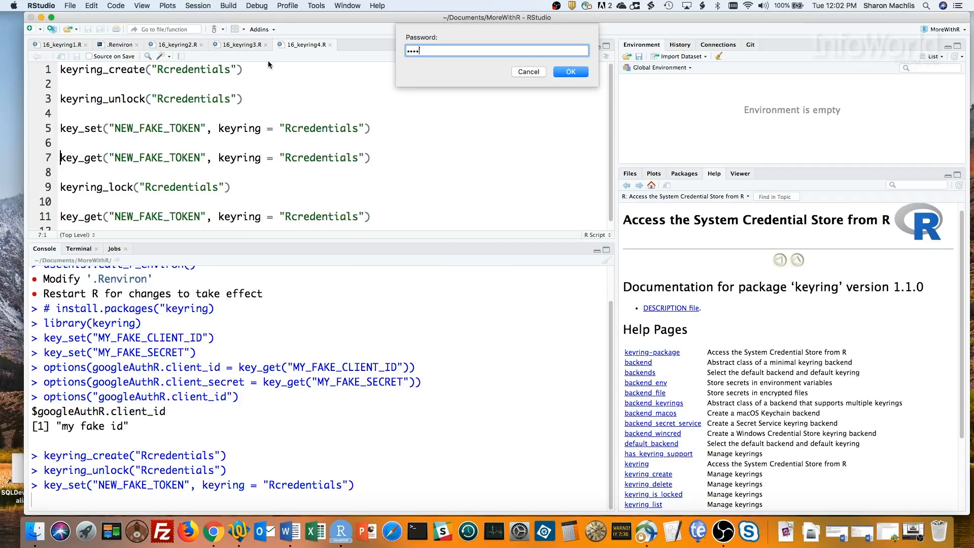
Store NEW_FAKE_TOKEN and read back 'my new value' after locking the keyring
type("password")
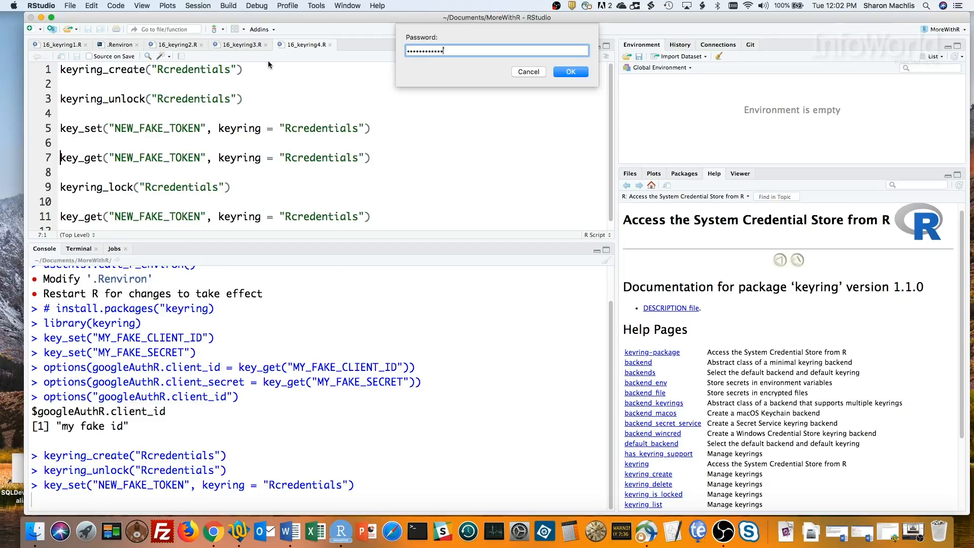
left_click(569, 72)
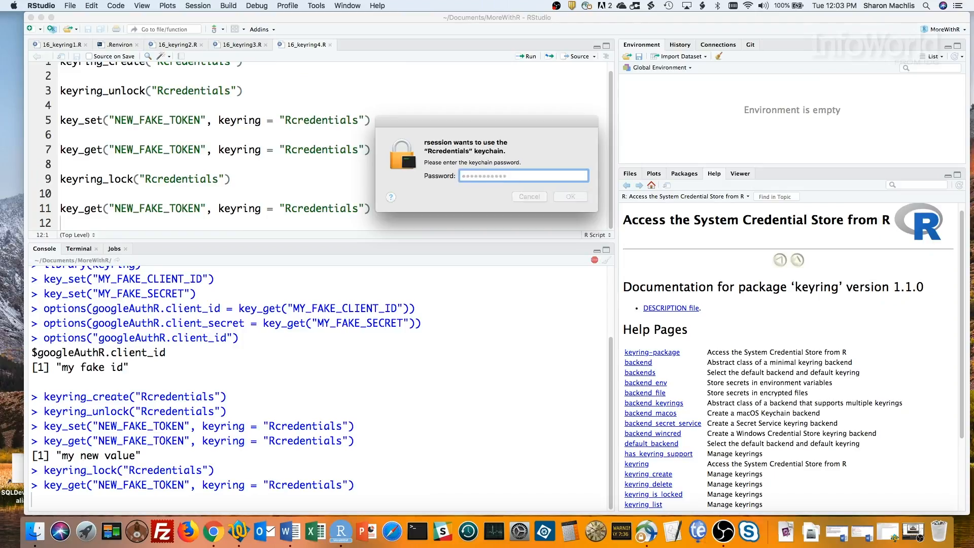
left_click(568, 196)
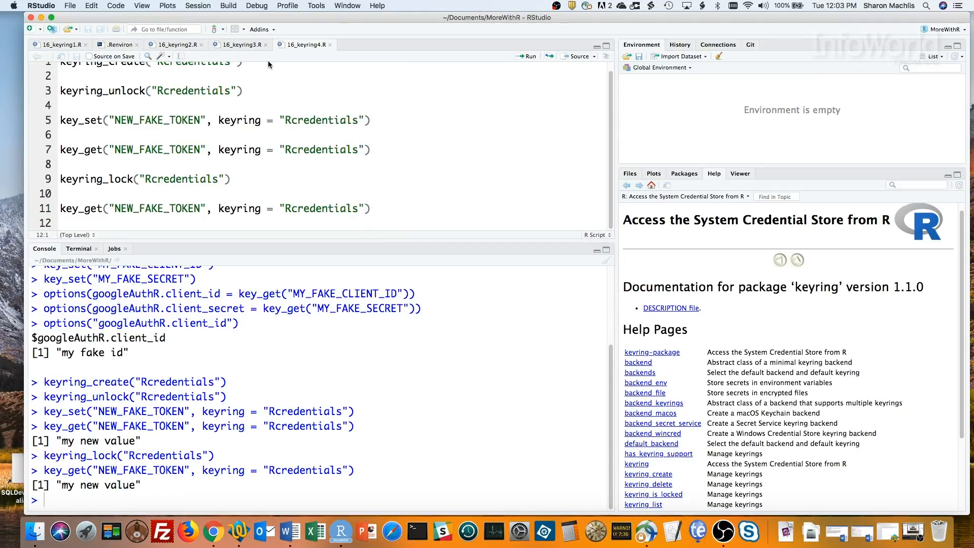